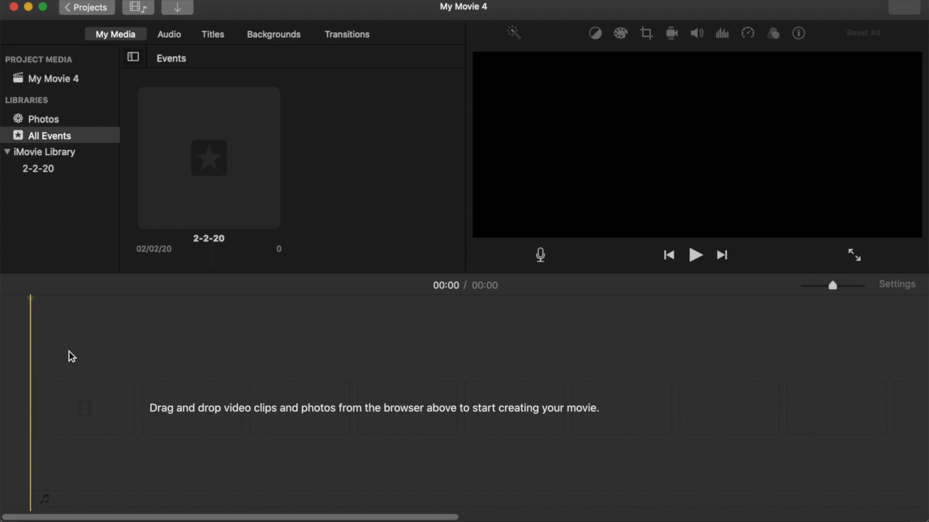
mouse_move(113, 26)
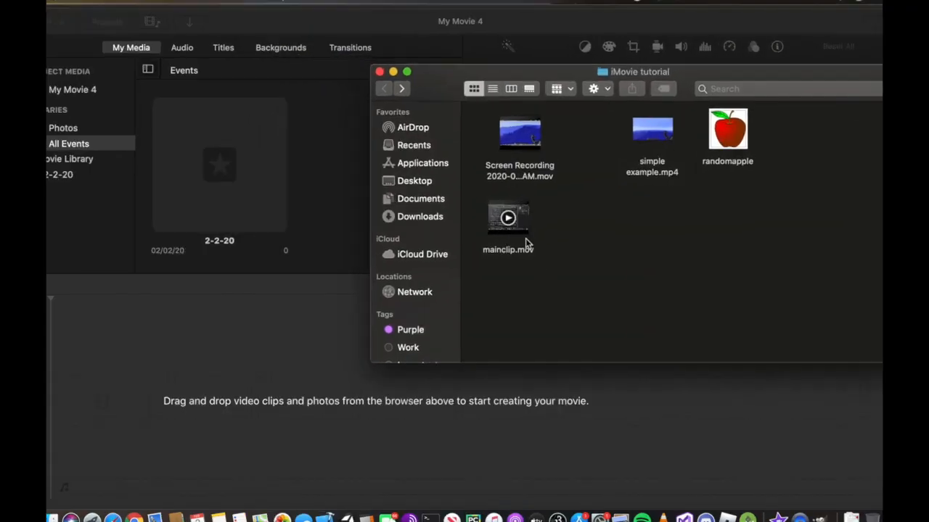
- Drag mainclip.mov into the My Movie 4 timeline, then select the randomapple image in Finder
left_click(509, 218)
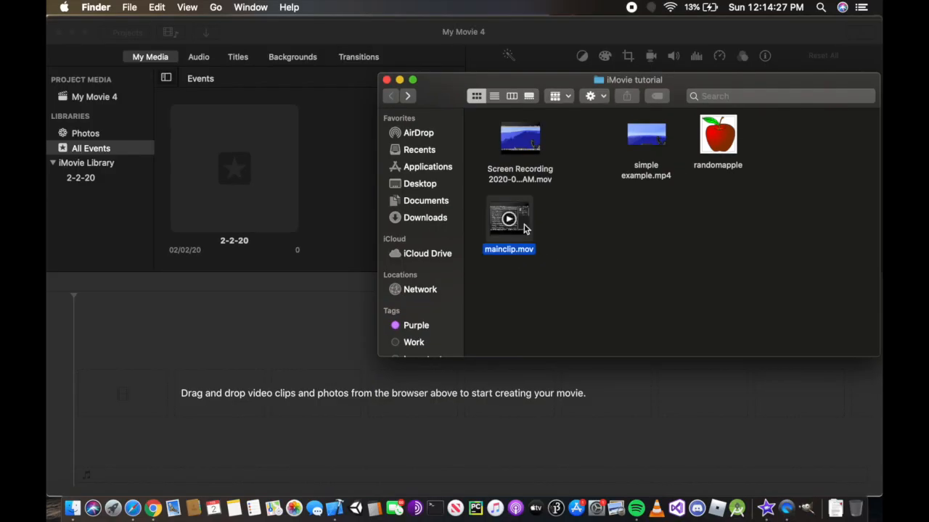
left_click_drag(508, 222, 243, 399)
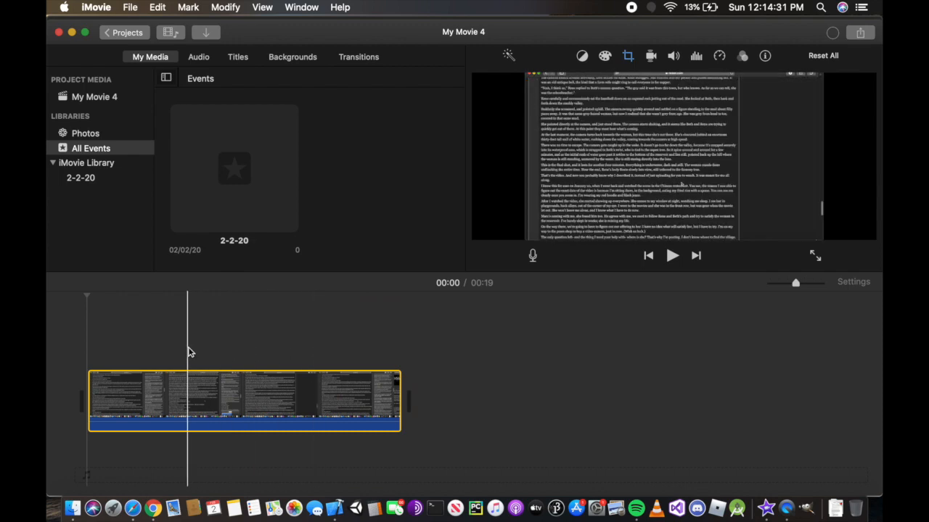
left_click(671, 254)
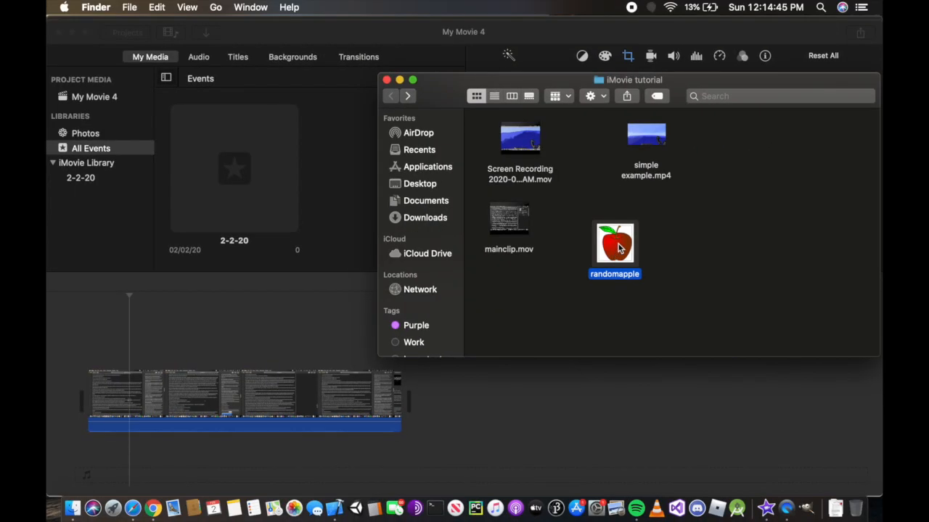
- Place randomapple above the main clip and set its crop style to Fit instead of Ken Burns
left_click_drag(615, 243, 159, 341)
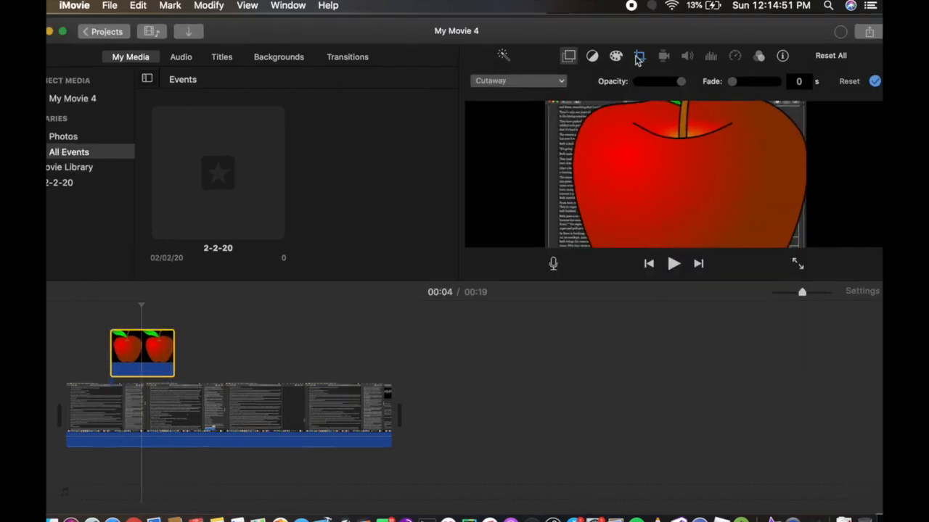
left_click(639, 55)
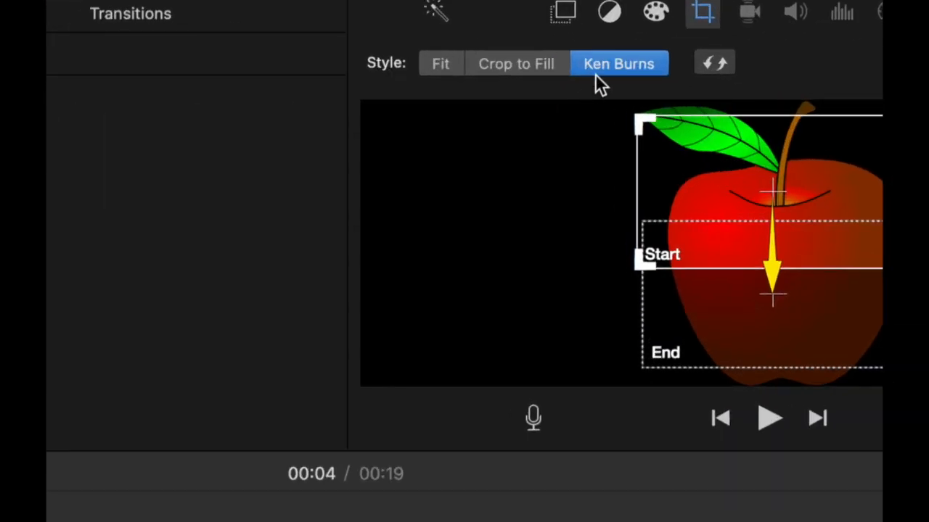
left_click(440, 64)
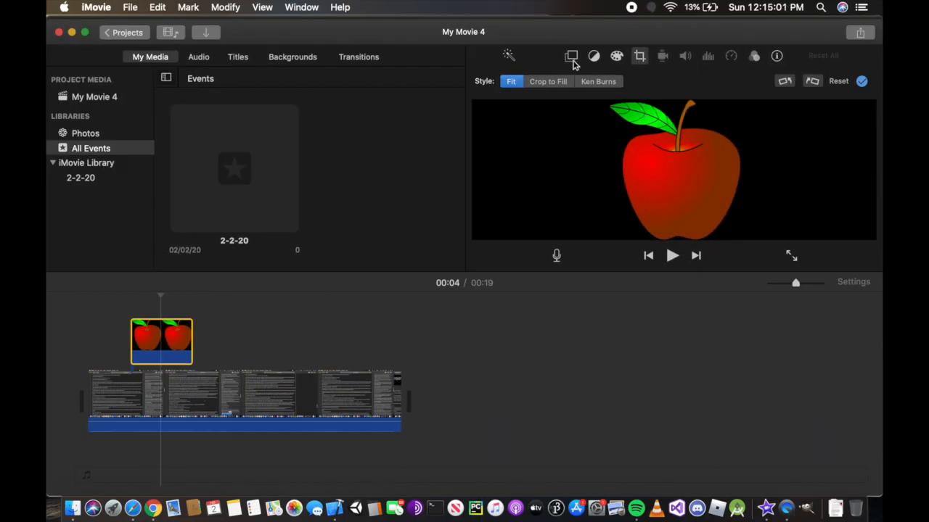
mouse_move(598, 80)
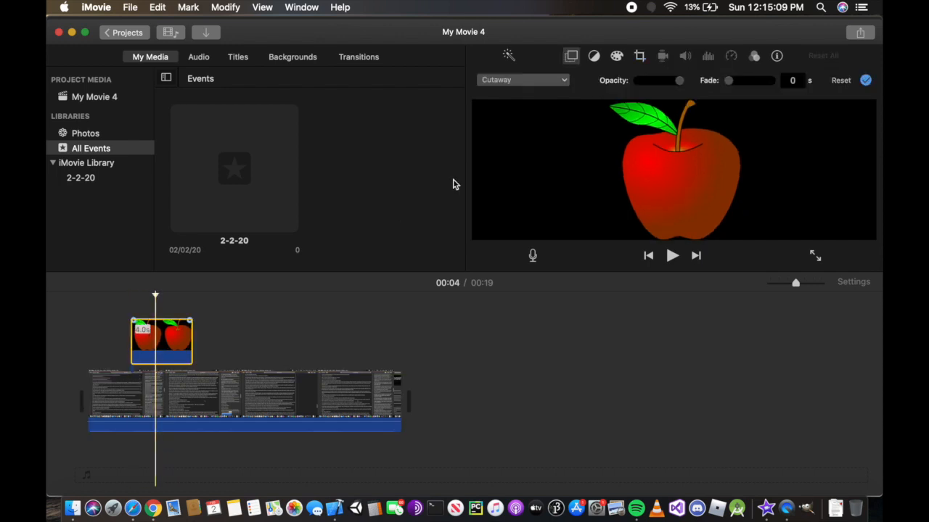
- Set the apple overlay style to Picture in Picture and select the apple clip
left_click(522, 80)
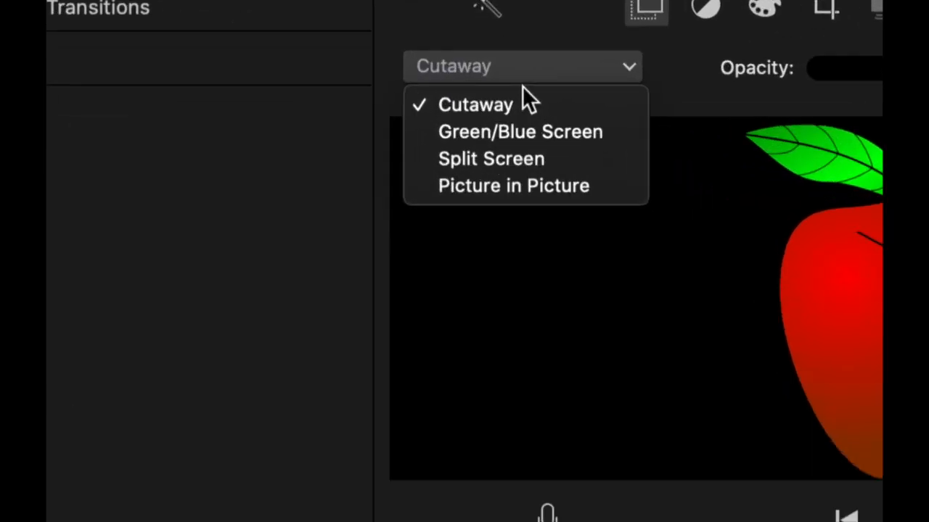
left_click(476, 104)
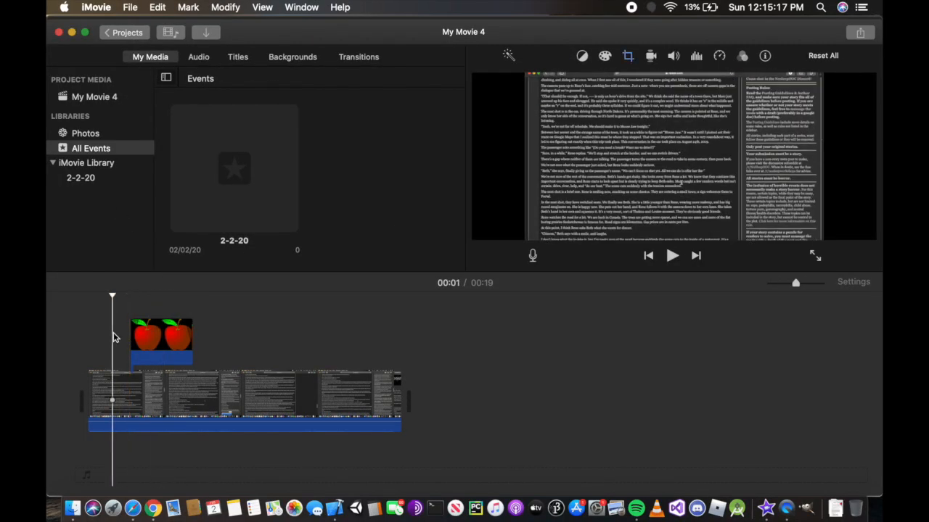
left_click(671, 255)
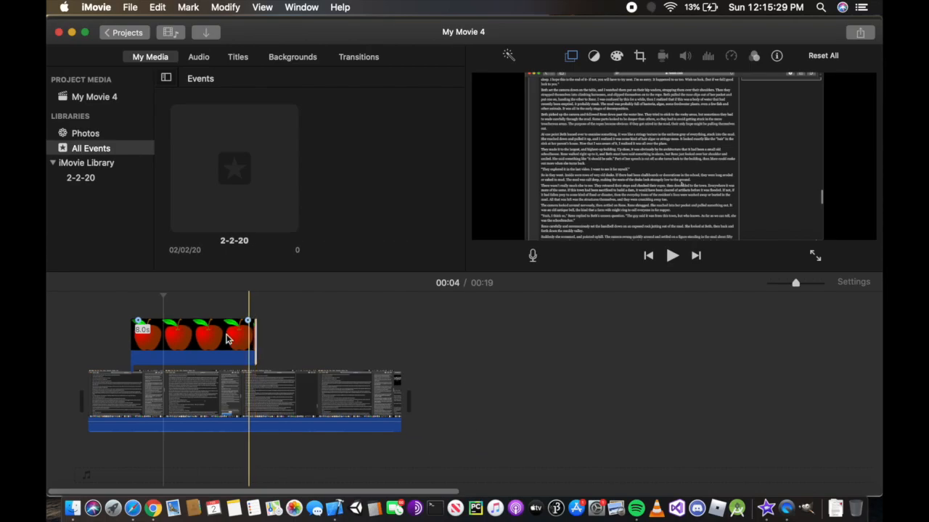
- Select the apple overlay to place its inset at the top right
left_click(671, 254)
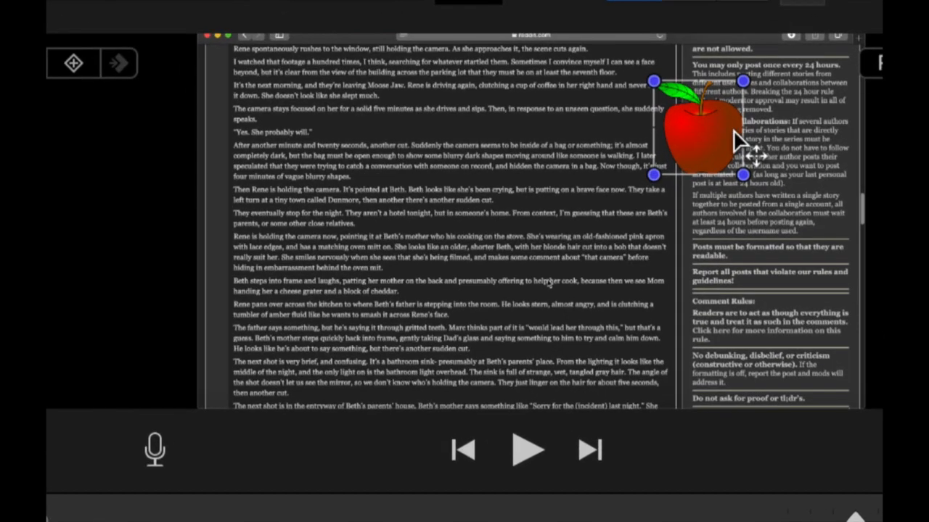
- Resize the apple inset larger, trim the apple clip, and switch back to the tutorial folder
left_click_drag(697, 124, 515, 221)
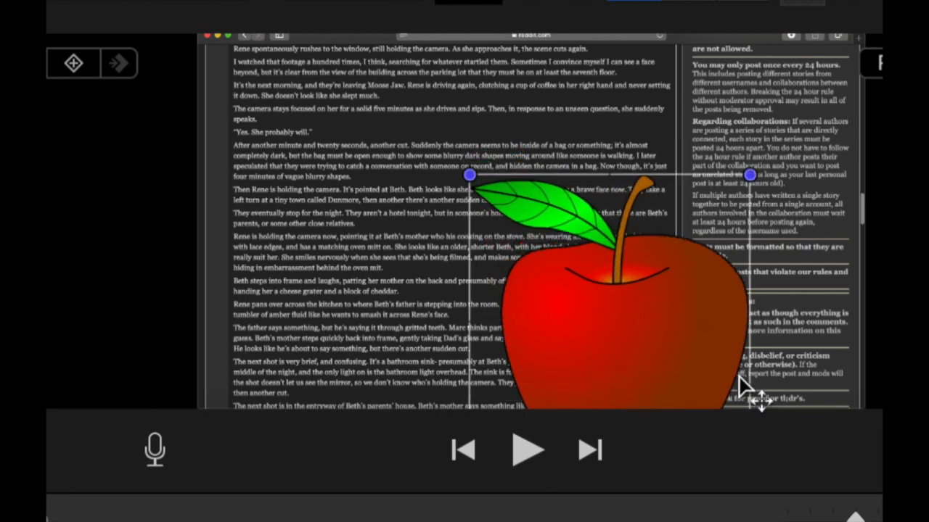
left_click_drag(762, 395, 591, 236)
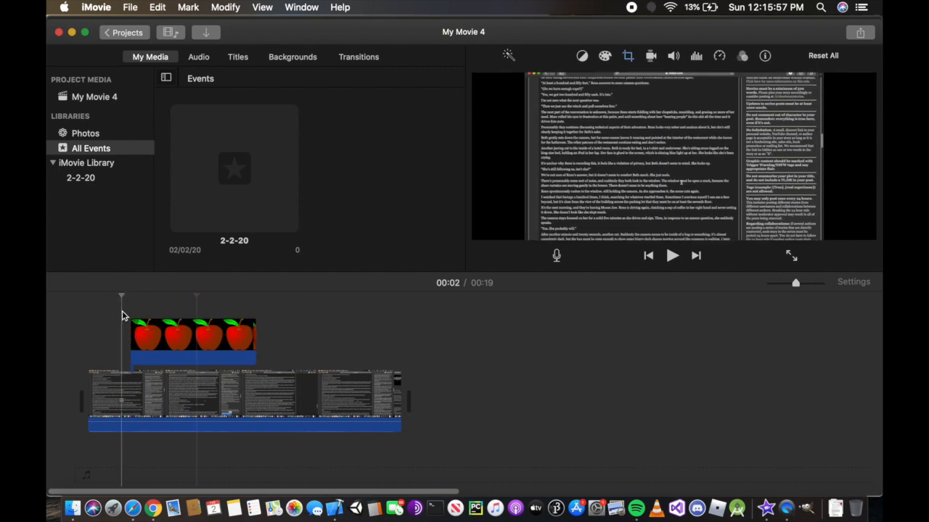
left_click(672, 255)
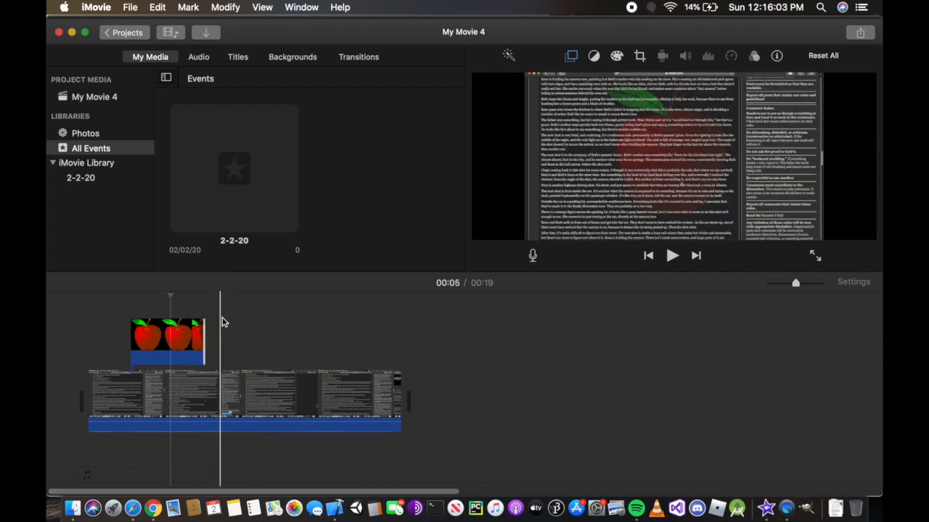
left_click(73, 507)
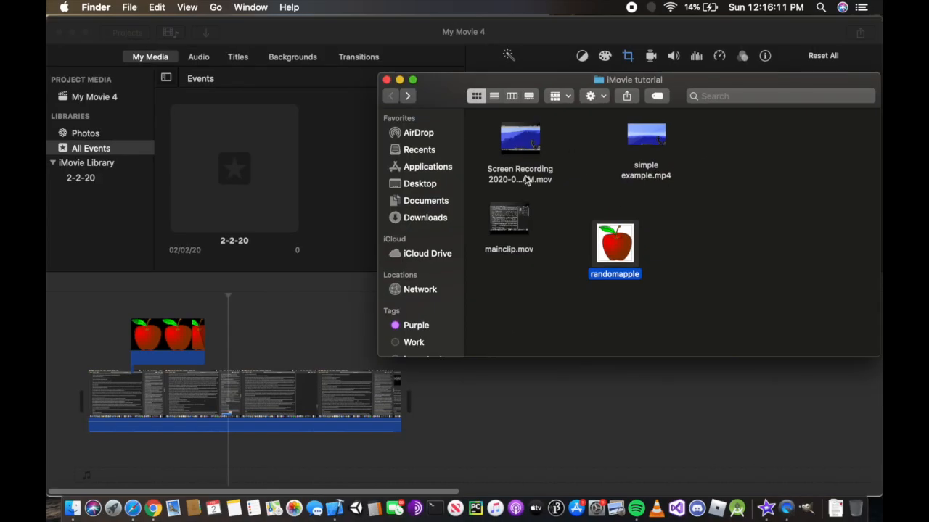
mouse_move(523, 178)
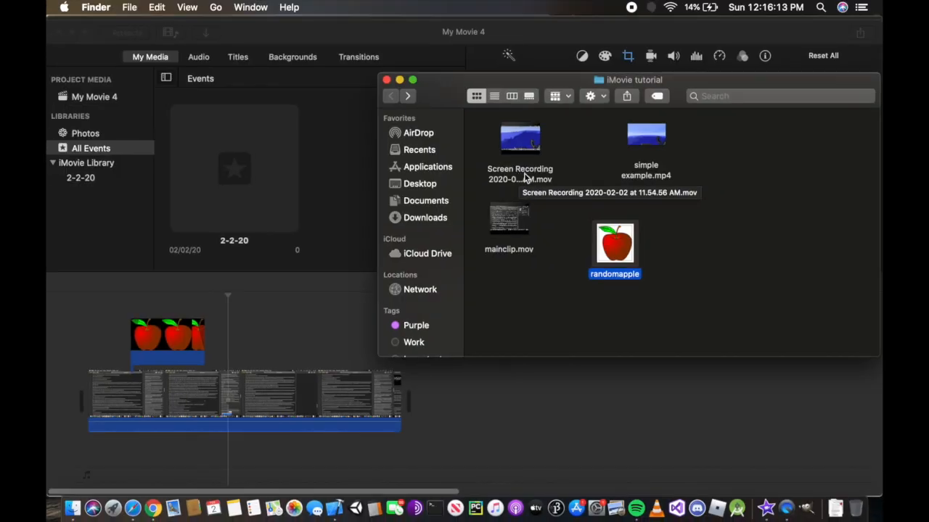
- Drag the Minecraft Screen Recording .mov onto the timeline above the main clip
left_click_drag(520, 146, 296, 312)
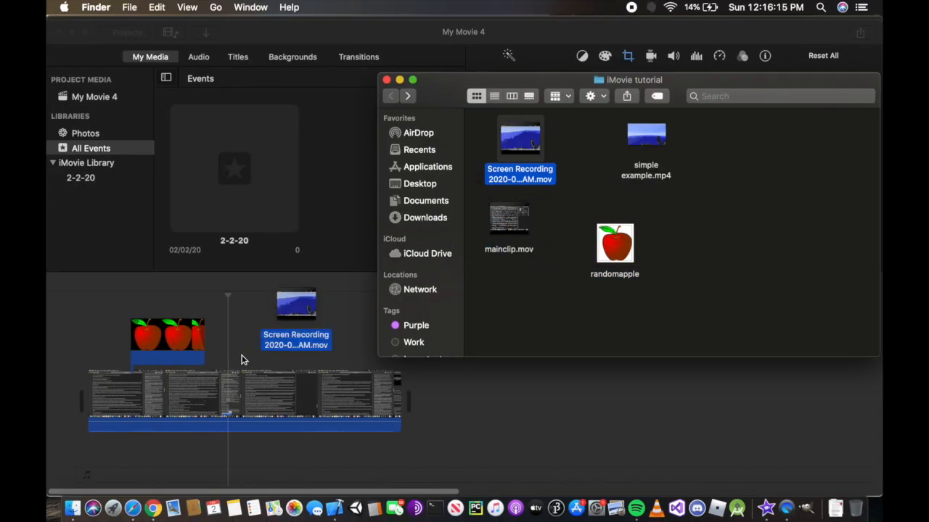
mouse_move(254, 361)
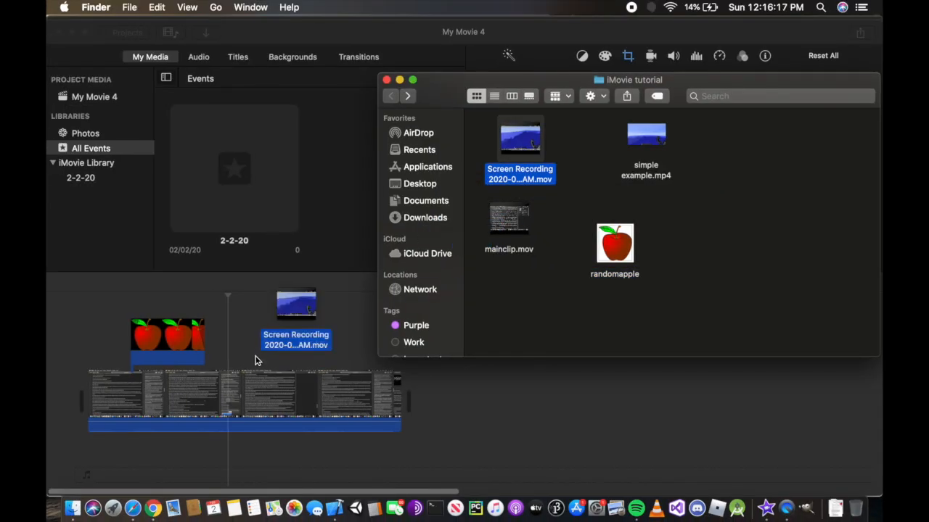
mouse_move(294, 332)
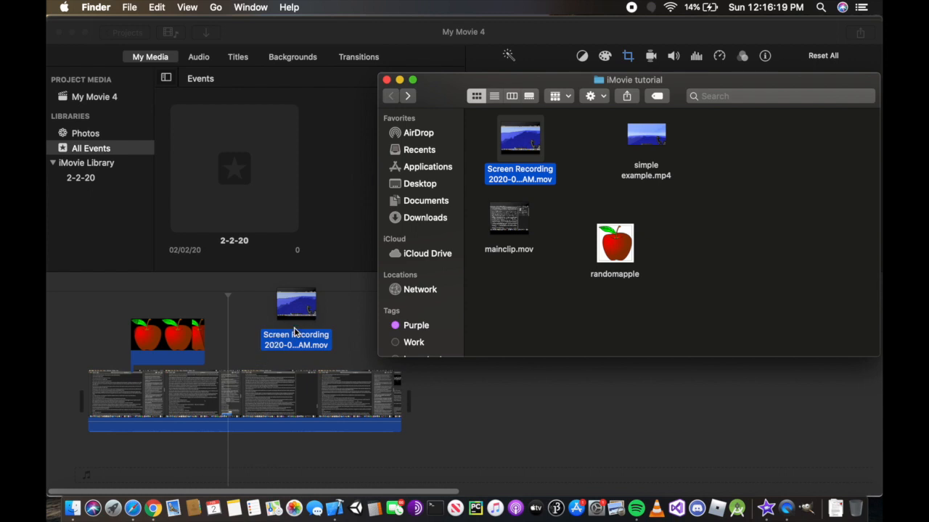
mouse_move(445, 93)
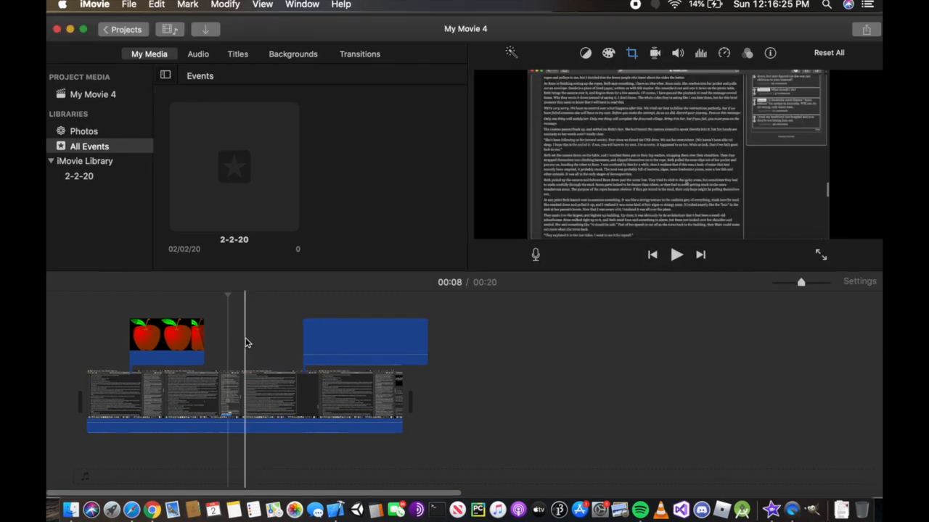
- Trim the Minecraft clip shorter and place the playhead just before it to preview
left_click(290, 341)
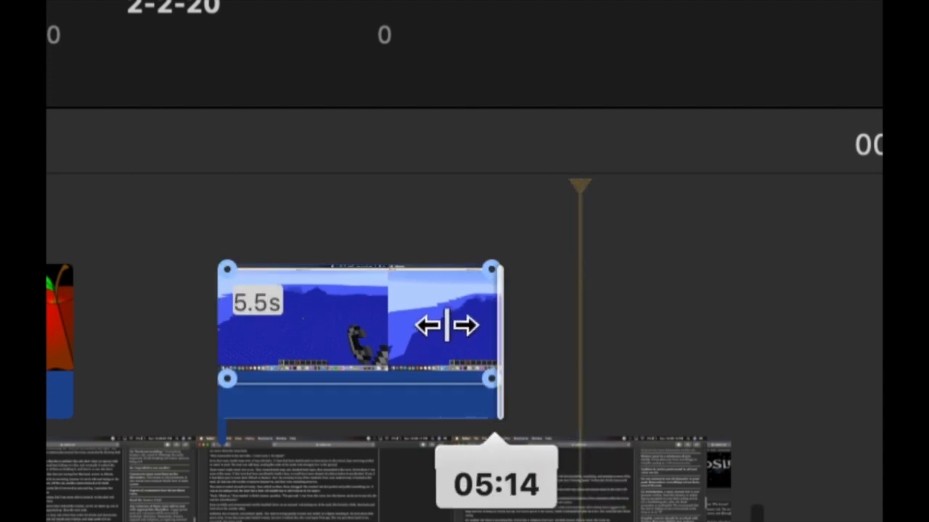
left_click_drag(492, 325, 580, 325)
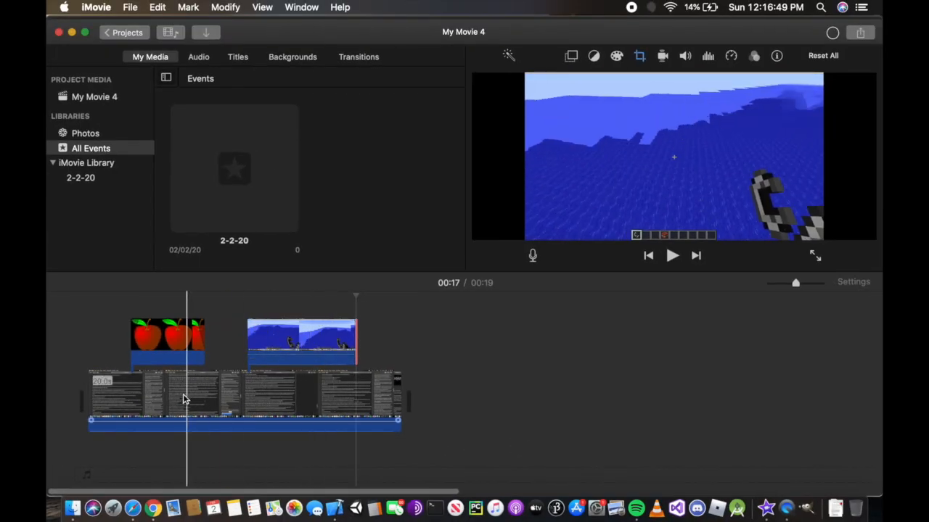
left_click(301, 341)
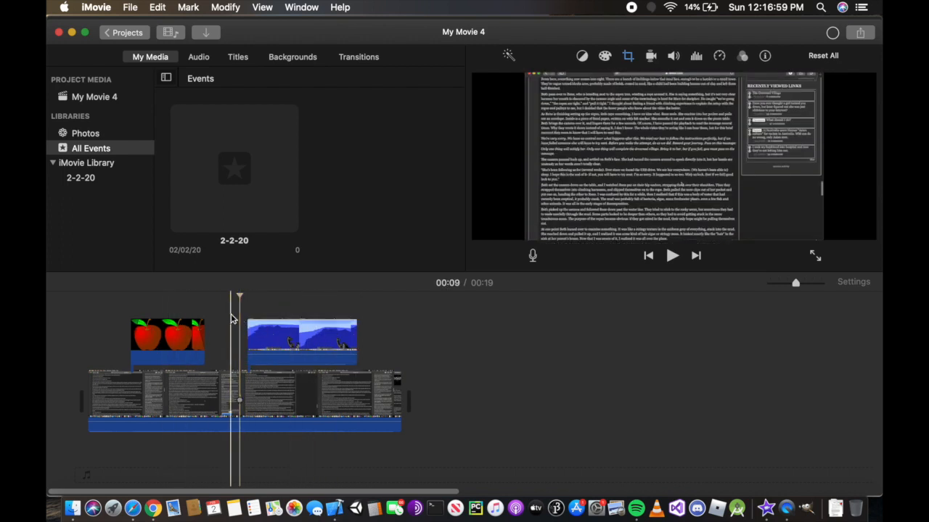
left_click(671, 255)
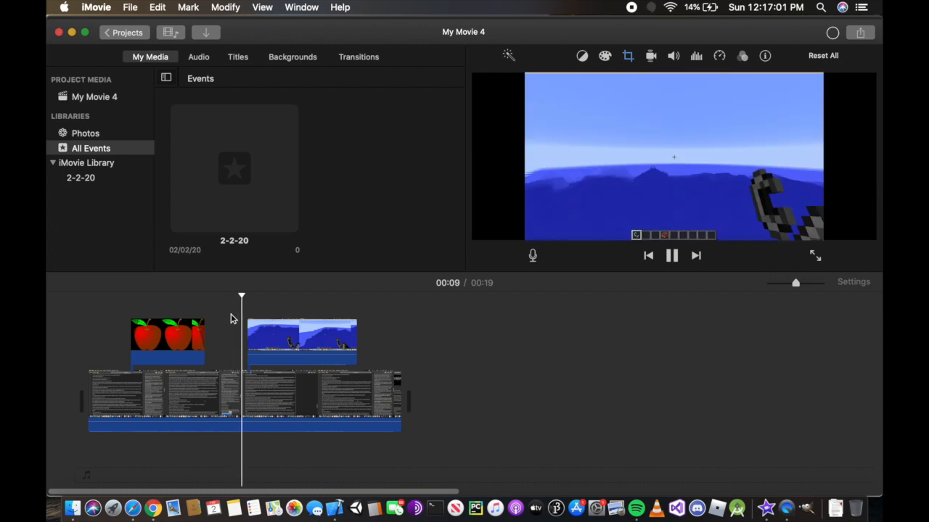
- Review the Minecraft clip's crop settings and set its overlay style to Picture in Picture
left_click(301, 341)
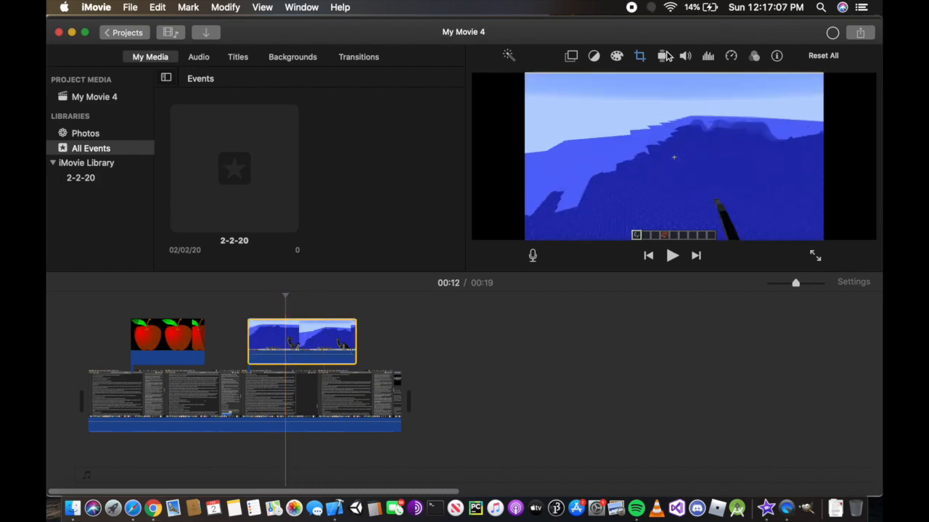
left_click(639, 55)
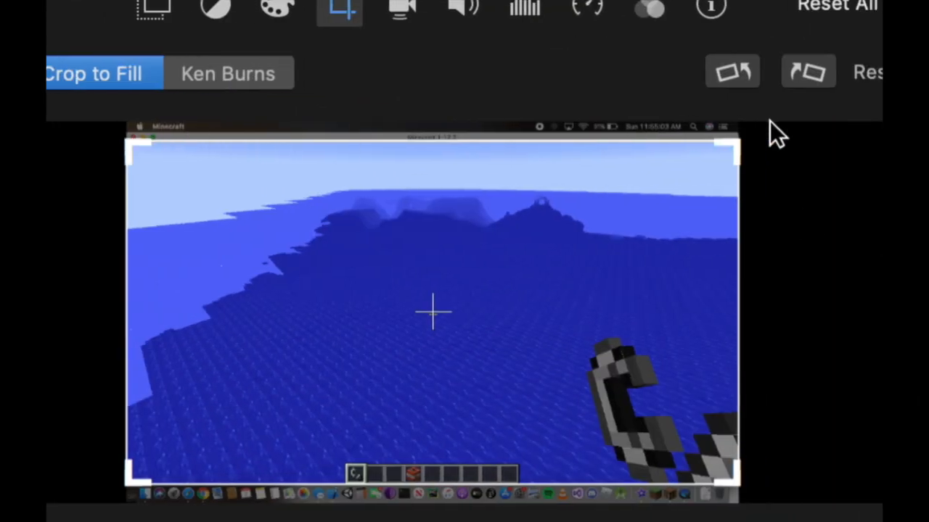
mouse_move(138, 137)
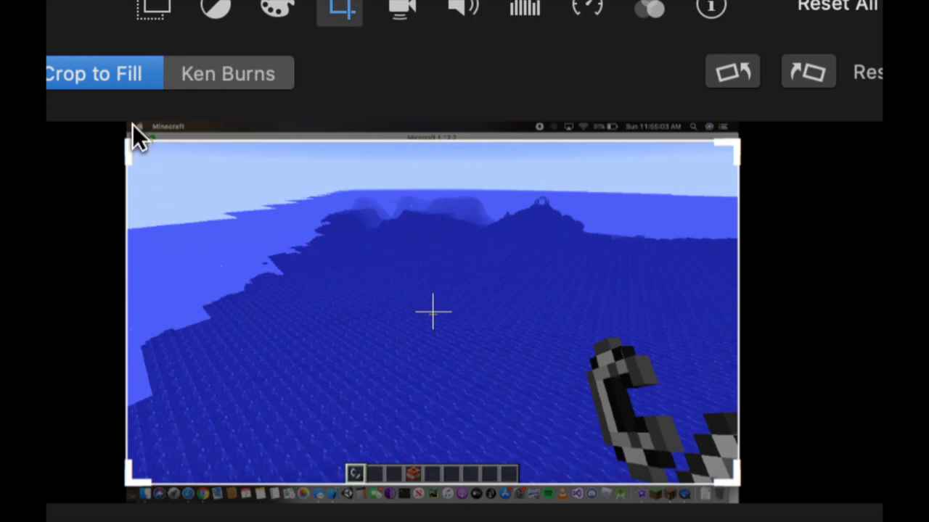
mouse_move(243, 123)
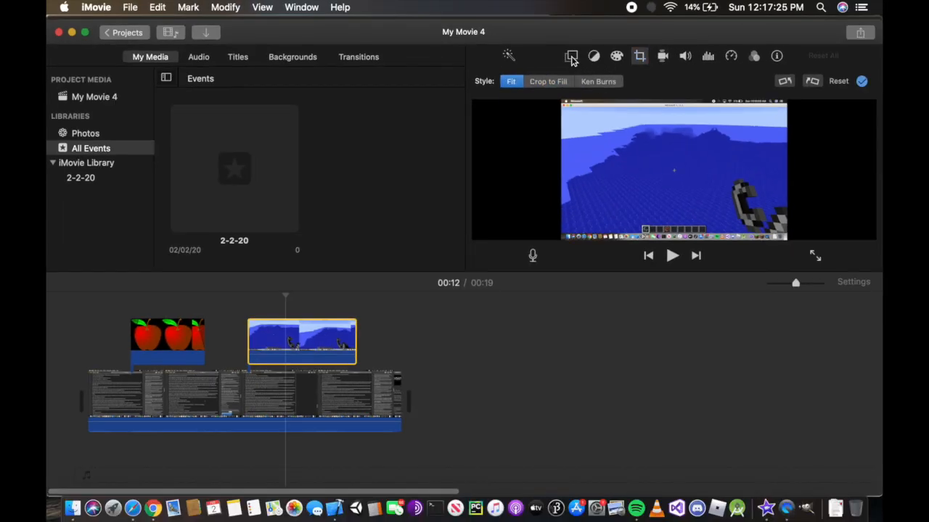
left_click(572, 56)
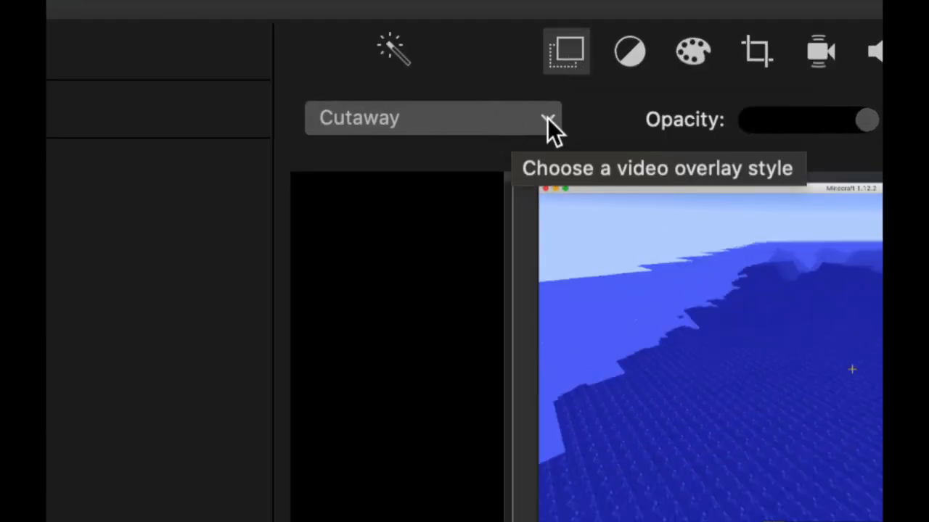
left_click(432, 118)
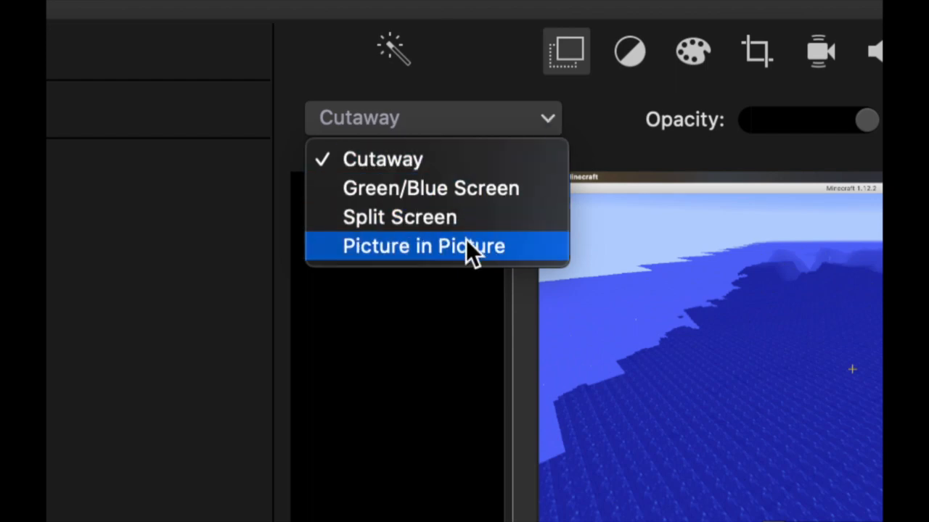
left_click(423, 245)
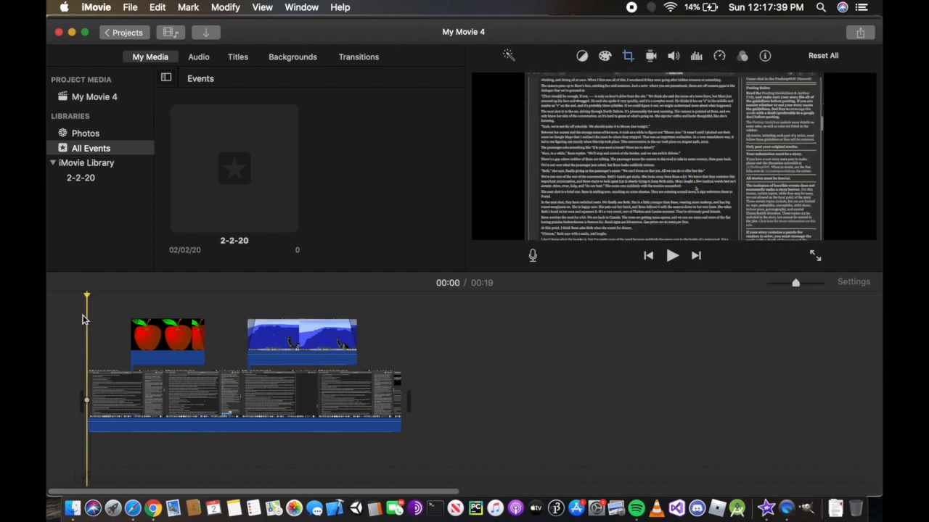
left_click(671, 254)
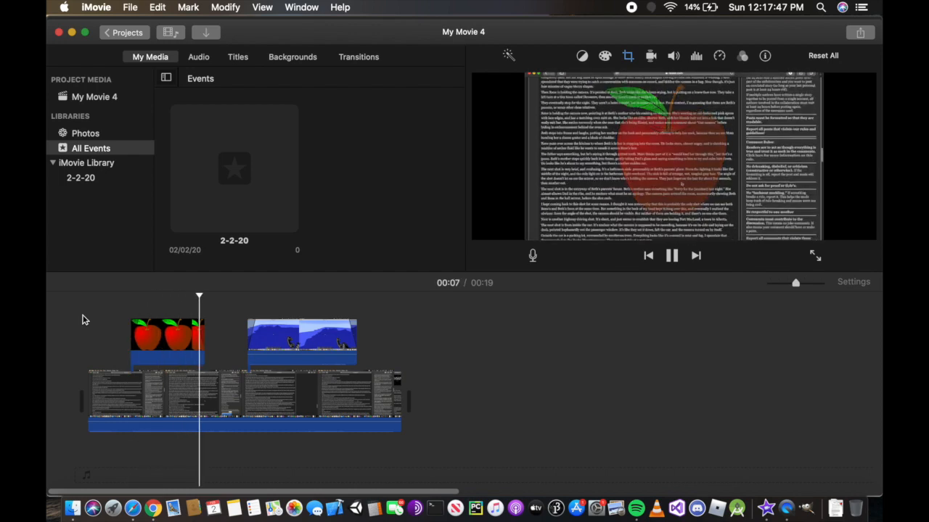
left_click(671, 254)
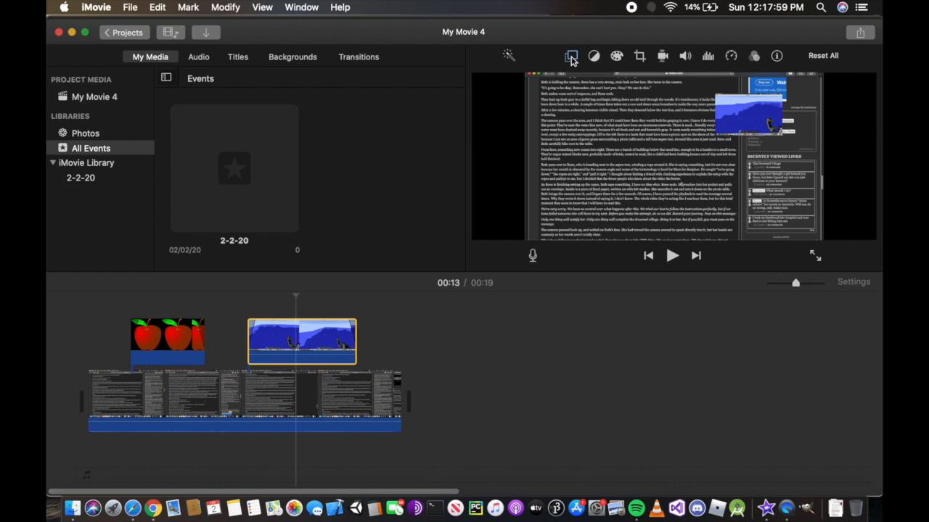
- Reposition the Minecraft inset within the frame and move the playhead into the clip
left_click(571, 56)
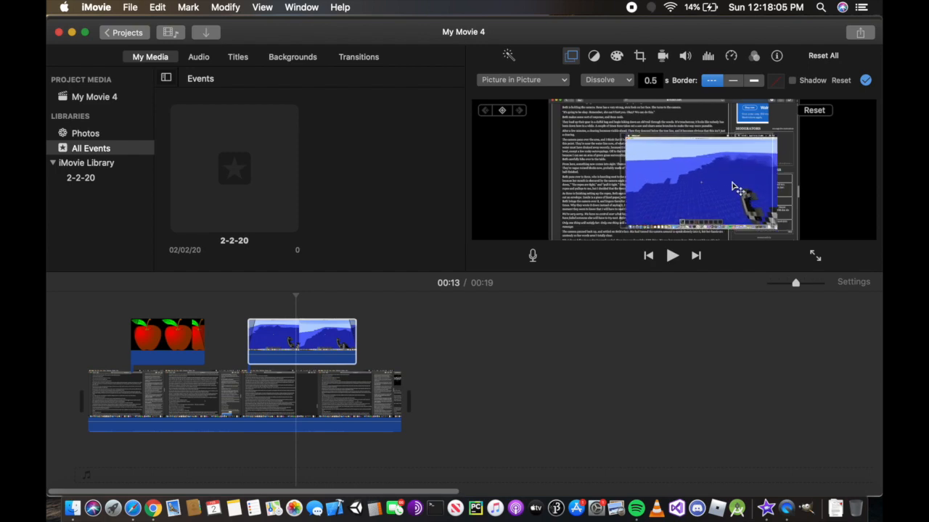
left_click(301, 341)
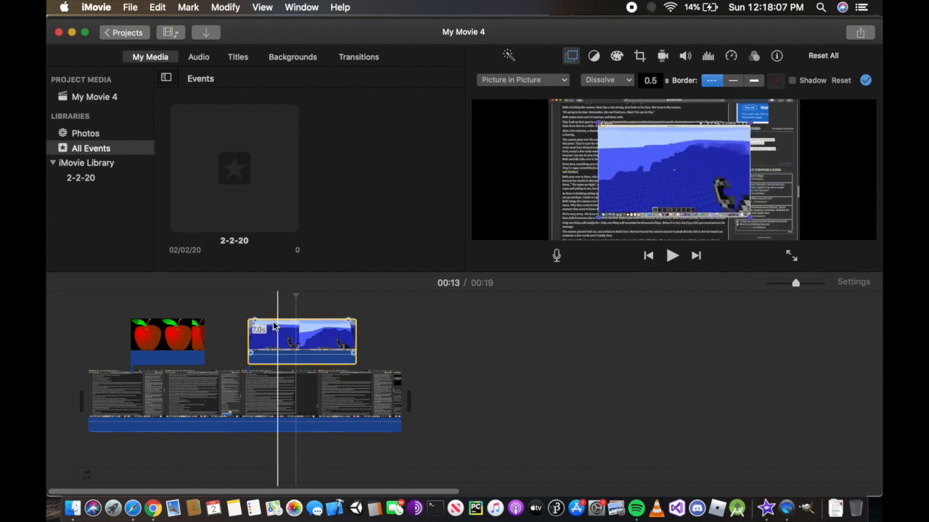
left_click(671, 255)
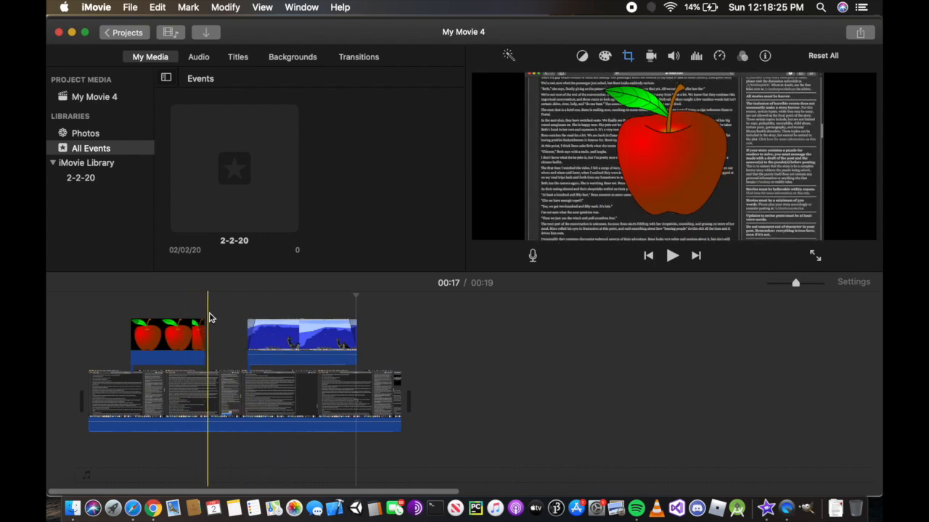
- Slide the Minecraft clip to start right after the apple image, then play from the start
left_click(301, 341)
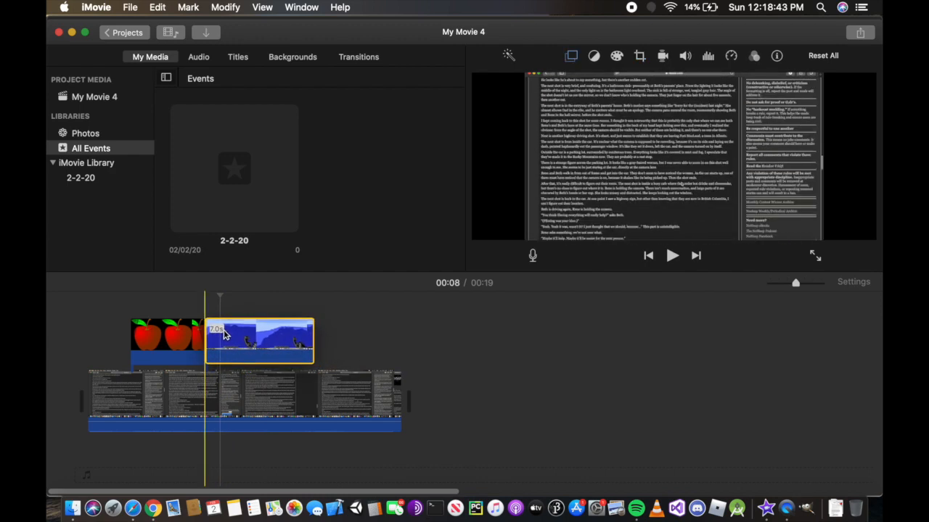
left_click(671, 255)
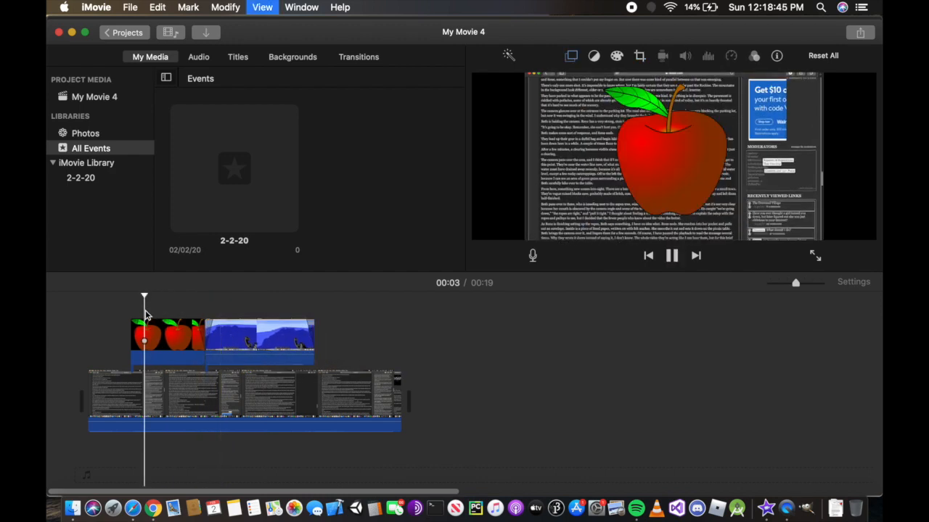